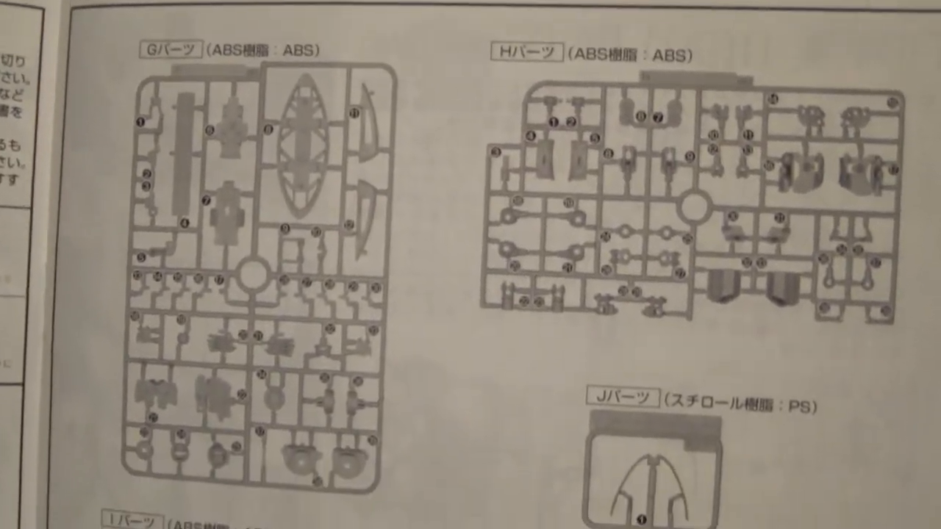
scroll("down", 3)
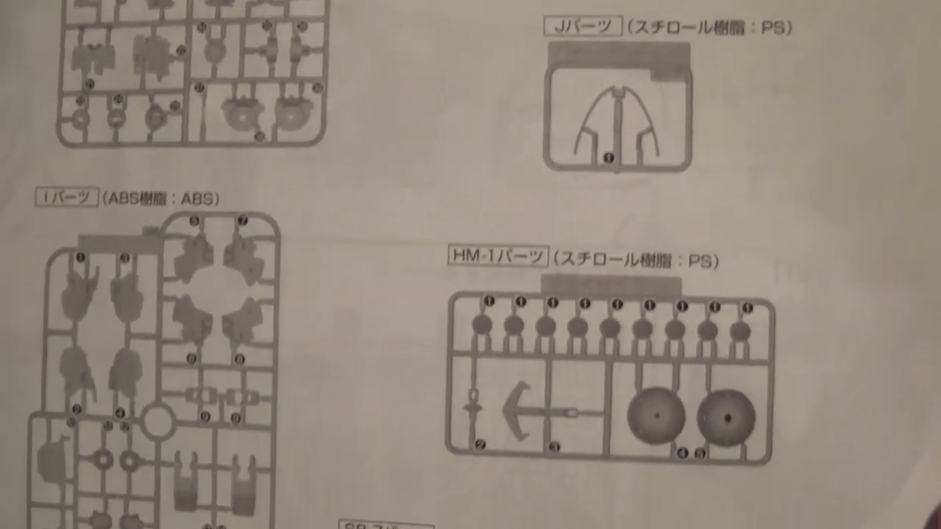
scroll("down", 3)
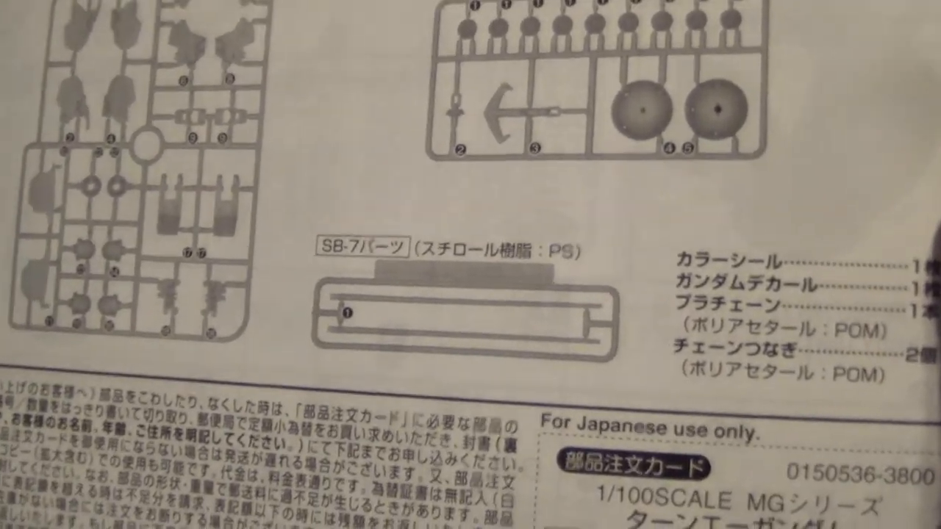